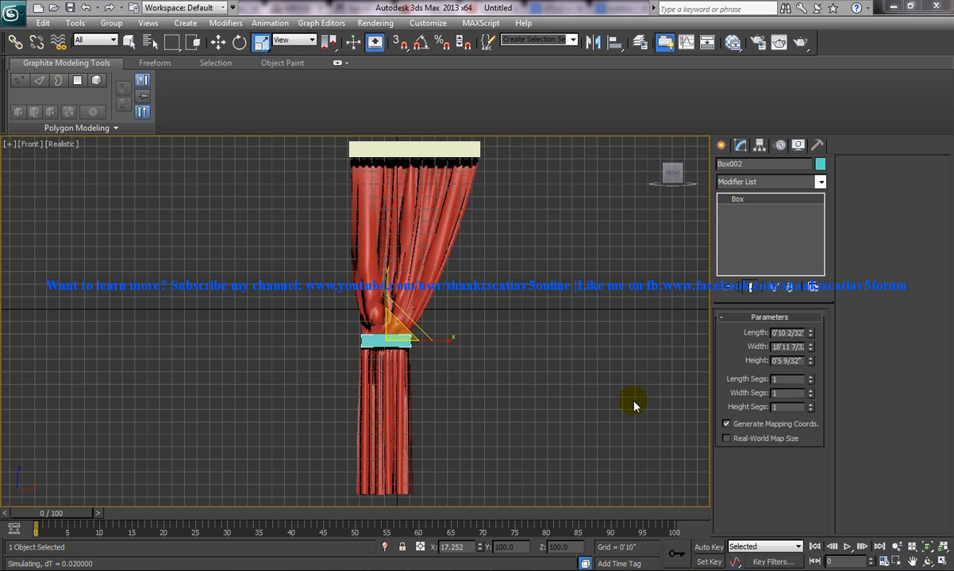
{"action": "mouse_move", "coordinate": [444, 354]}
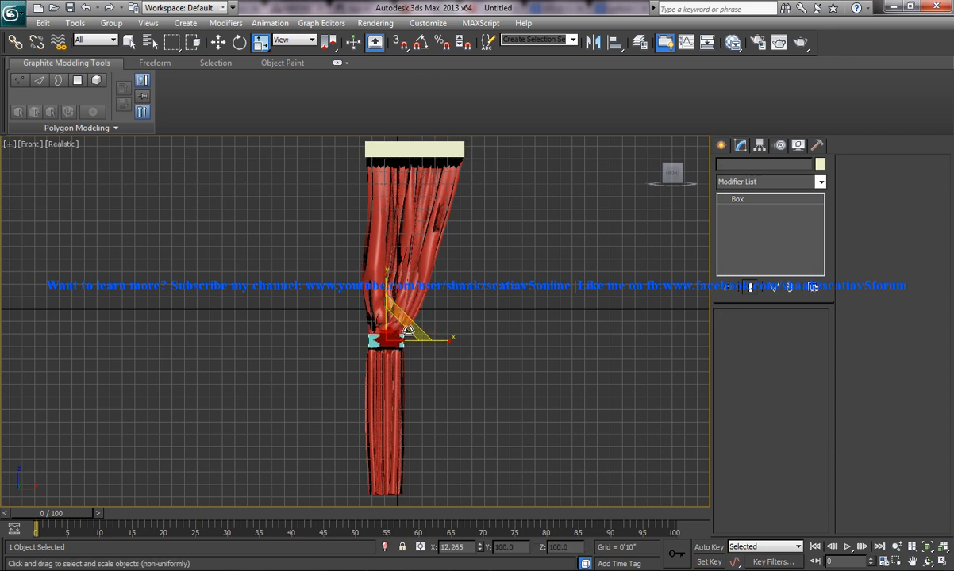
- Select the middle tie box and orbit the view to inspect the finished curtain
{"action": "left_click", "coordinate": [889, 237]}
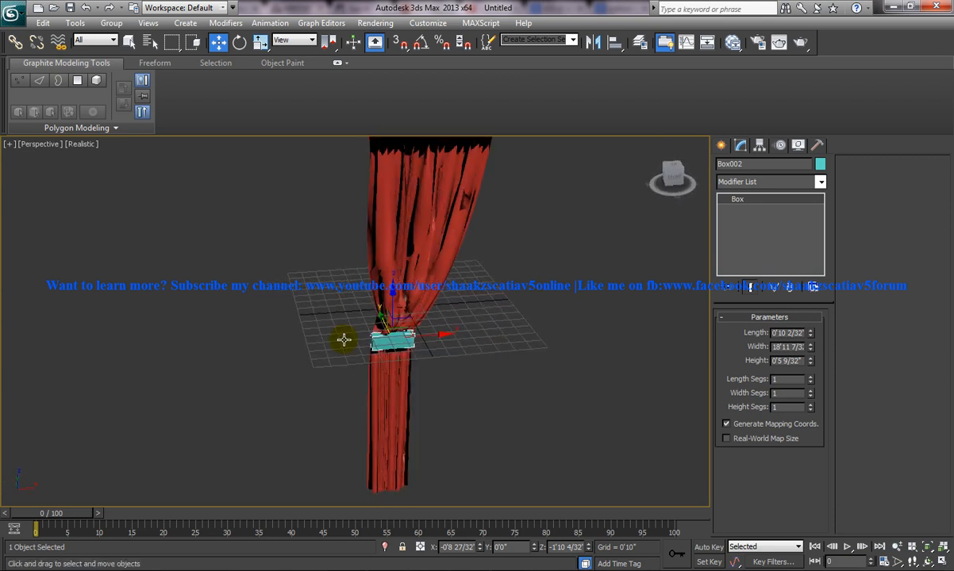
{"action": "left_click_drag", "start_coordinate": [345, 340], "coordinate": [472, 345]}
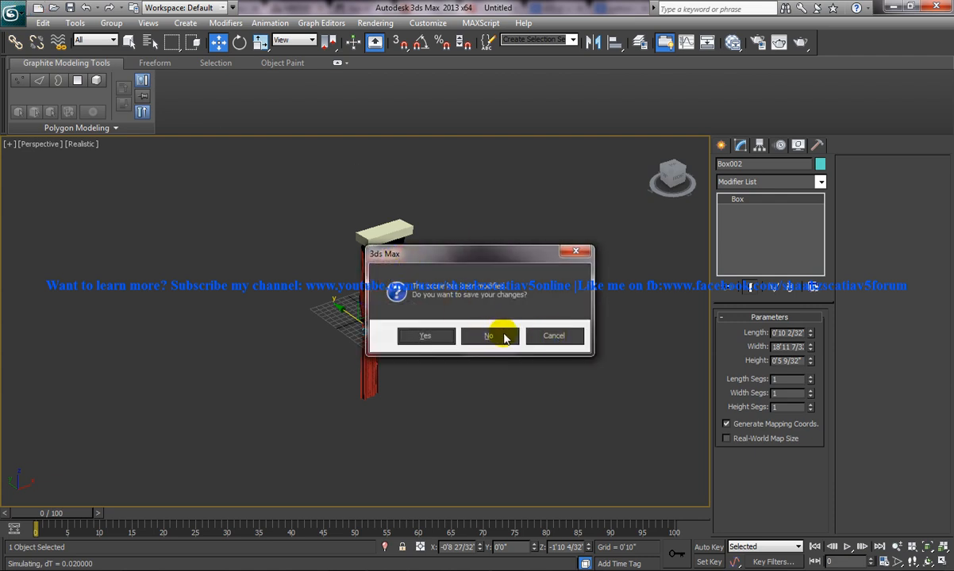
- Discard the curtain scene without saving and reset 3ds Max to a fresh empty scene
{"action": "left_click", "coordinate": [489, 335]}
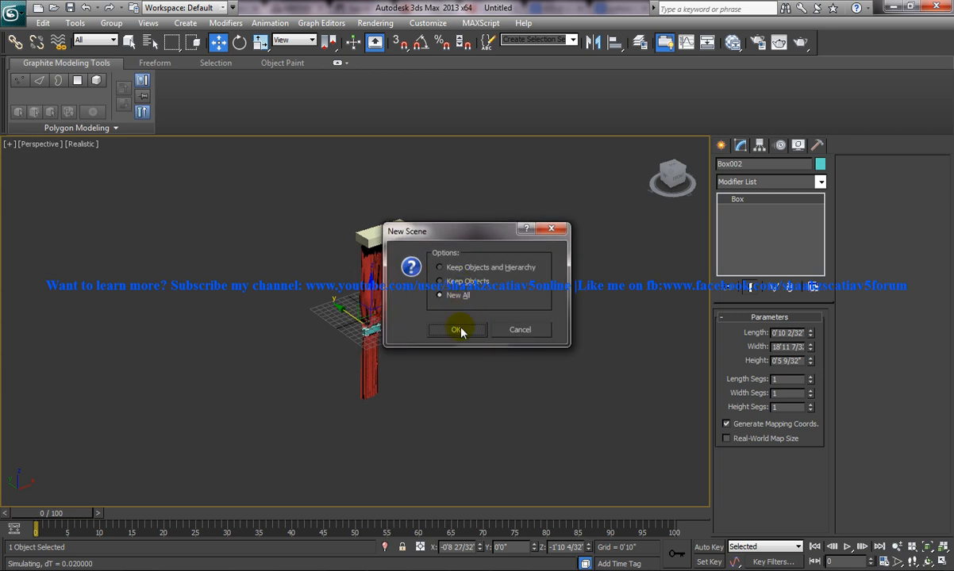
{"action": "left_click", "coordinate": [456, 329]}
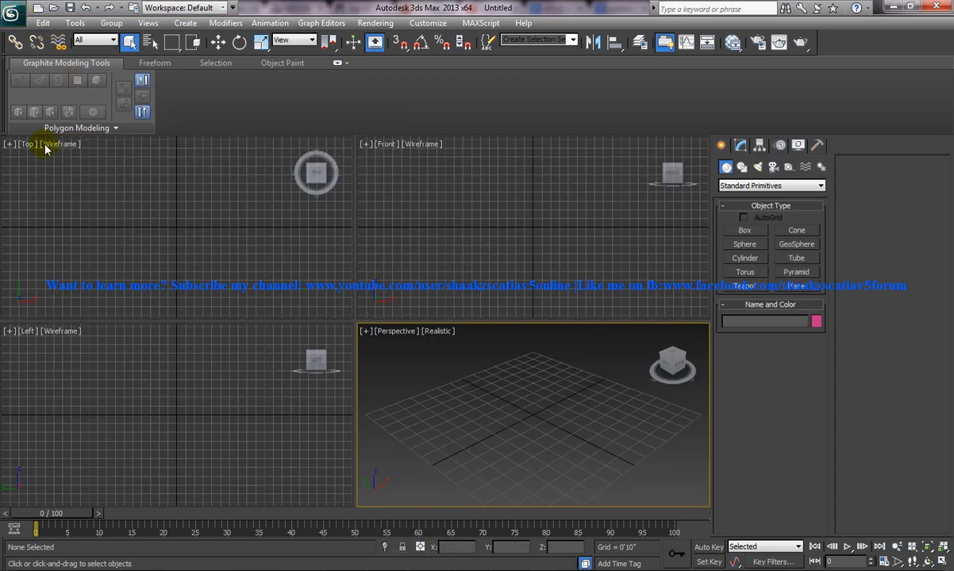
{"action": "left_click", "coordinate": [13, 8]}
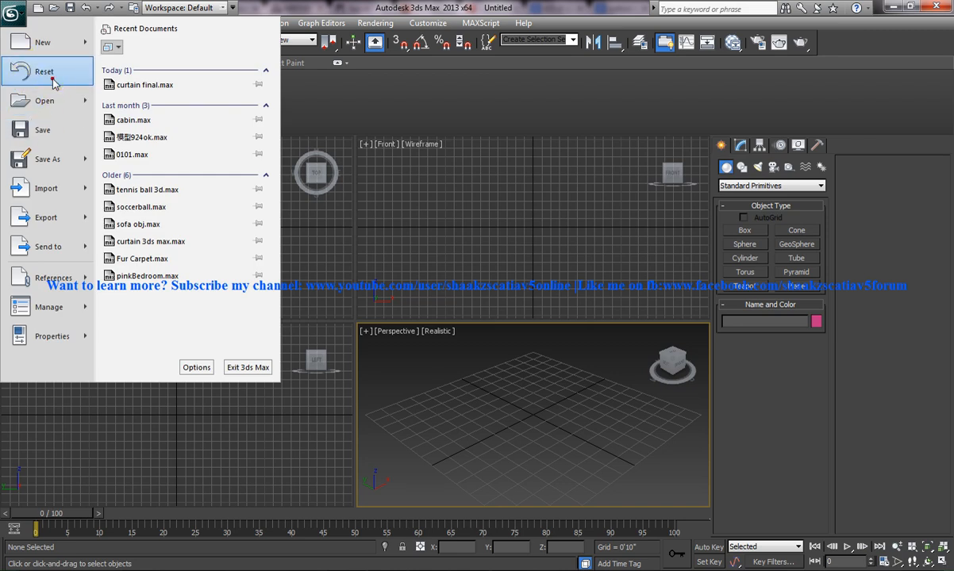
{"action": "left_click", "coordinate": [43, 71]}
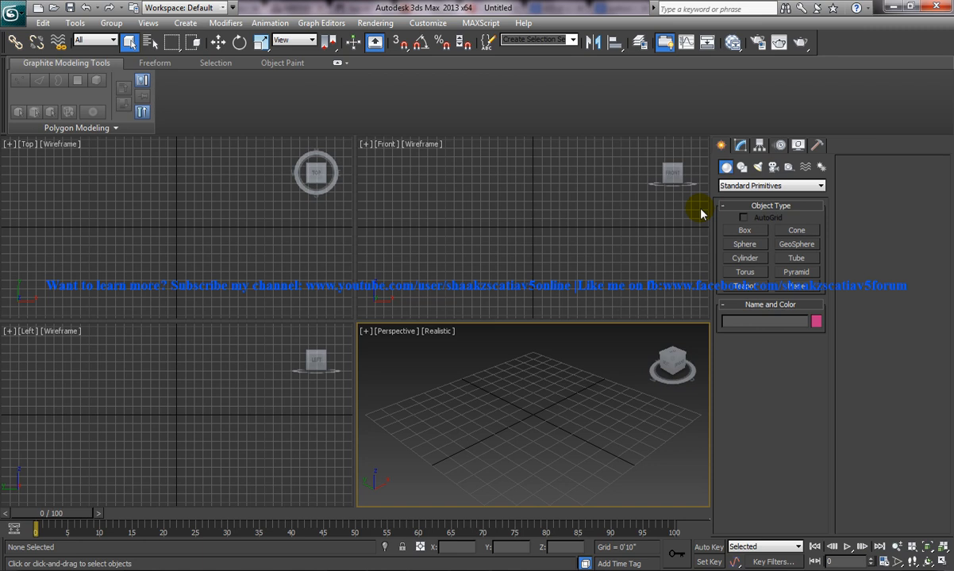
{"action": "mouse_move", "coordinate": [594, 230]}
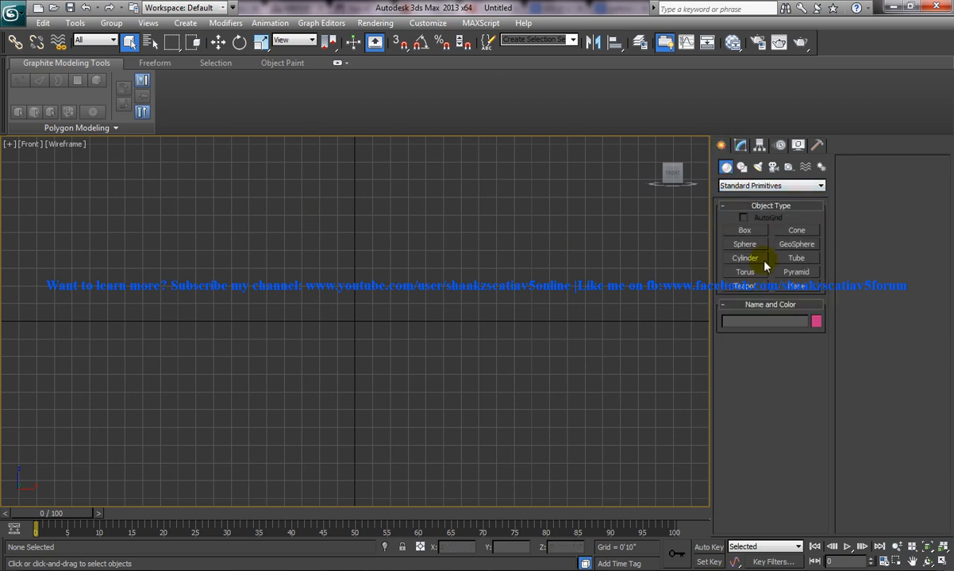
- Draw a tall Plane001 in the front view and raise its Length and Width Segs for a dense grid
{"action": "left_click", "coordinate": [744, 286]}
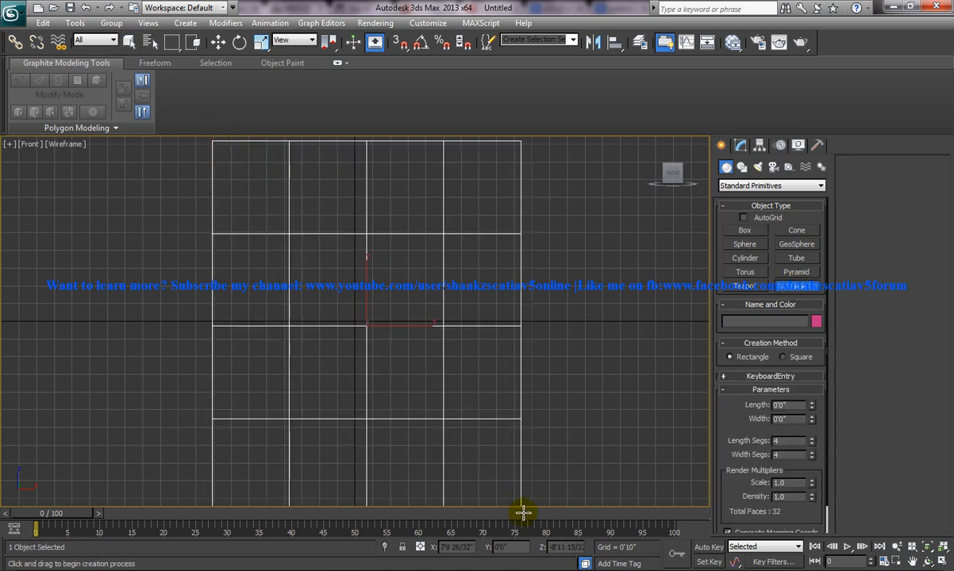
{"action": "left_click_drag", "start_coordinate": [367, 254], "coordinate": [529, 500]}
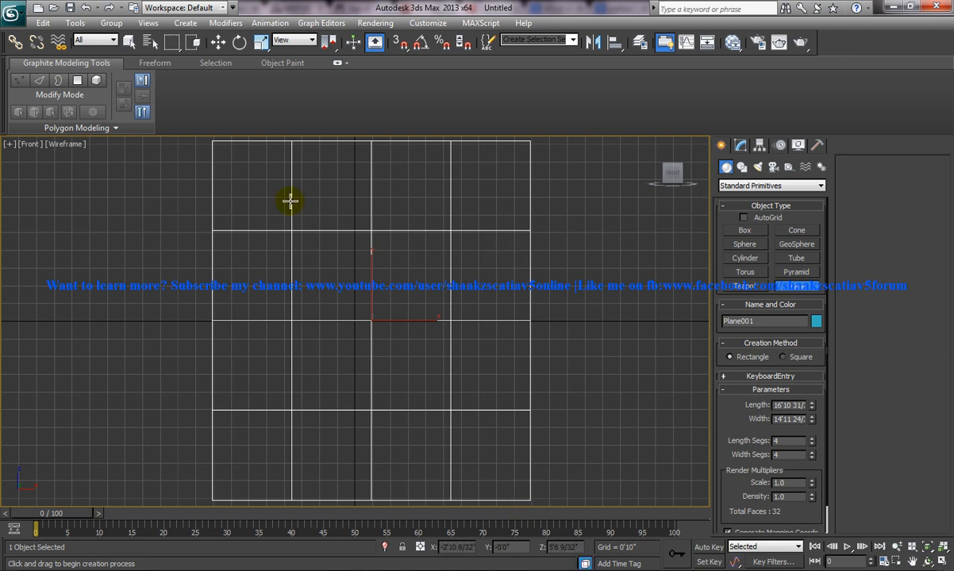
{"action": "mouse_move", "coordinate": [350, 403]}
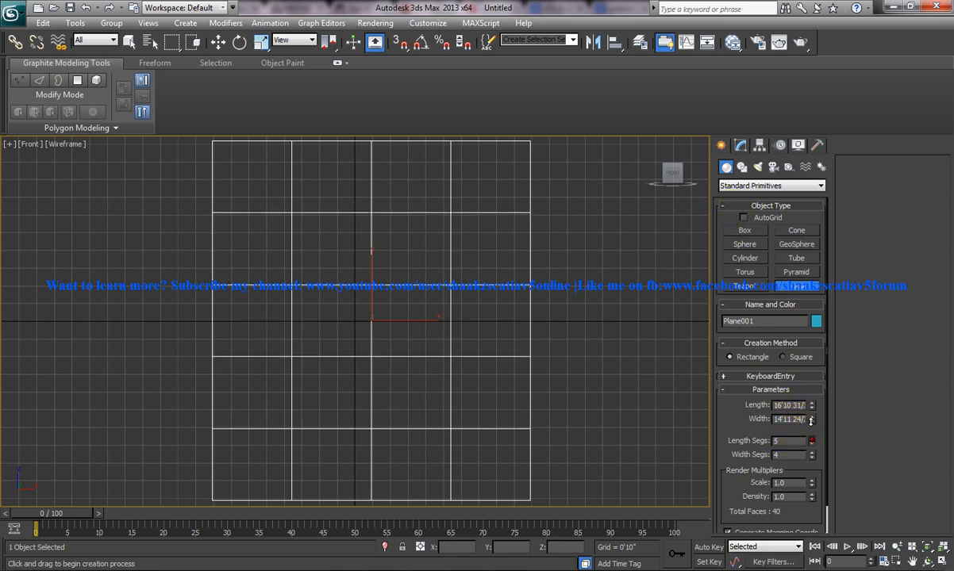
{"action": "left_click", "coordinate": [811, 438]}
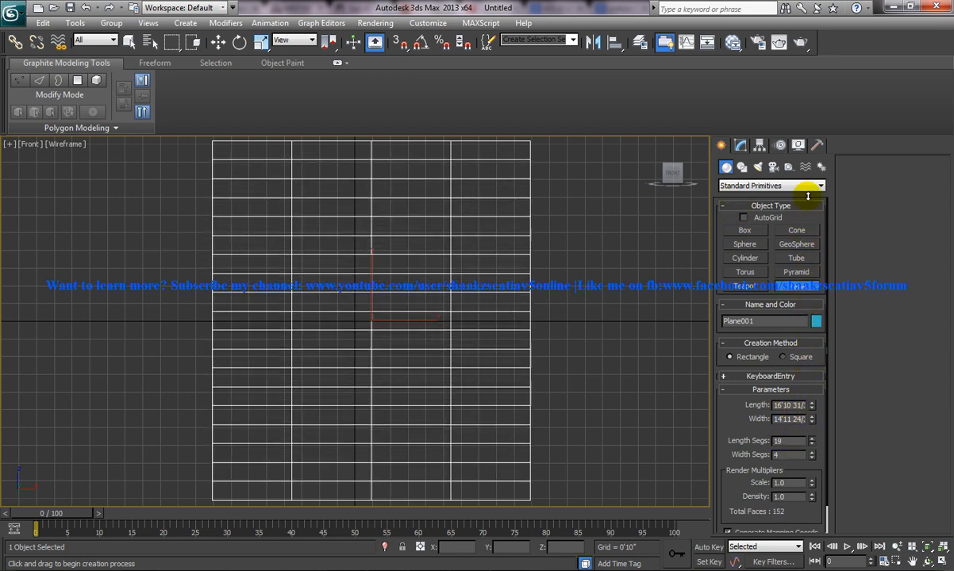
{"action": "left_click", "coordinate": [811, 438]}
{"action": "type", "text": "3"}
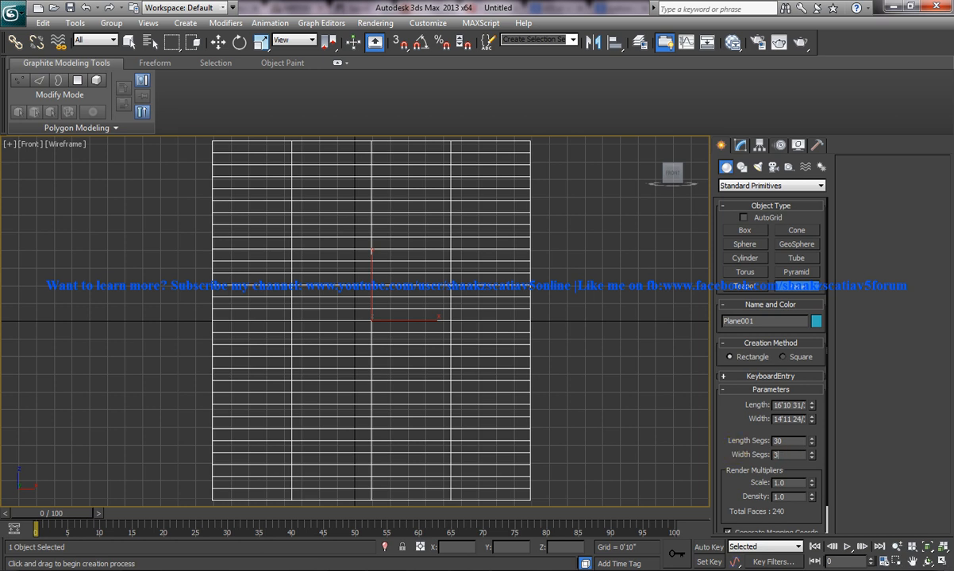
{"action": "left_click", "coordinate": [811, 455]}
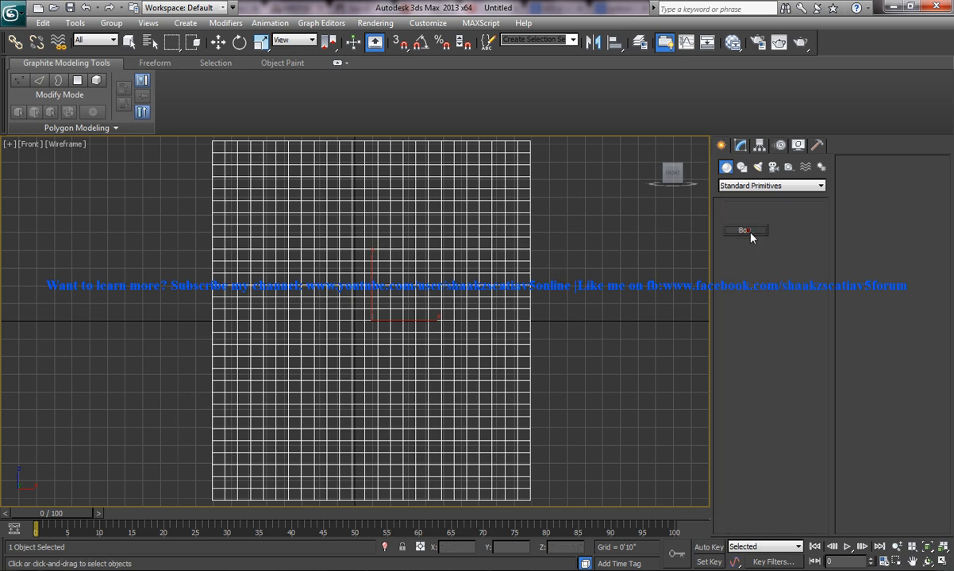
- Draw thin rod Box001 along the plane's top edge with a shallow depth
{"action": "left_click", "coordinate": [745, 230]}
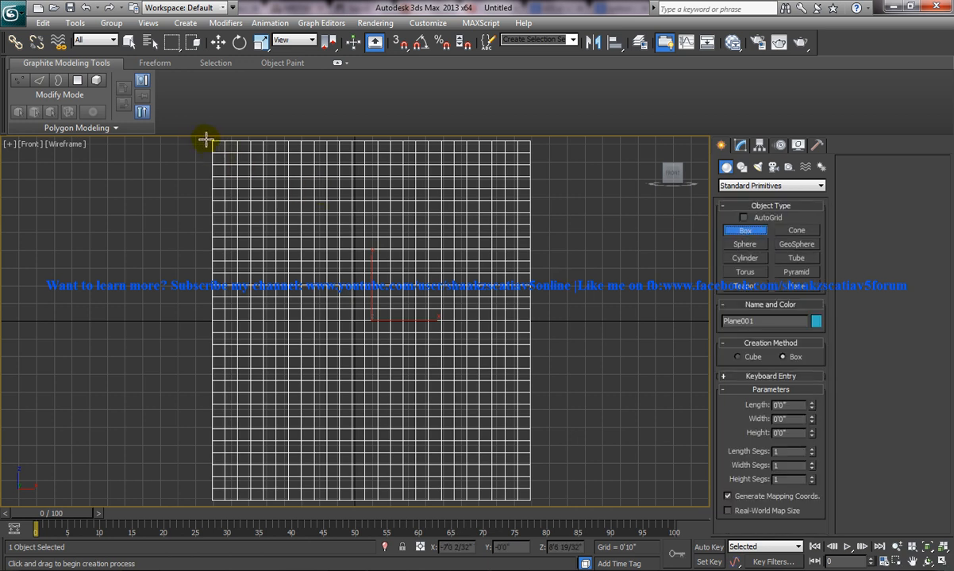
{"action": "left_click_drag", "start_coordinate": [207, 145], "coordinate": [524, 154]}
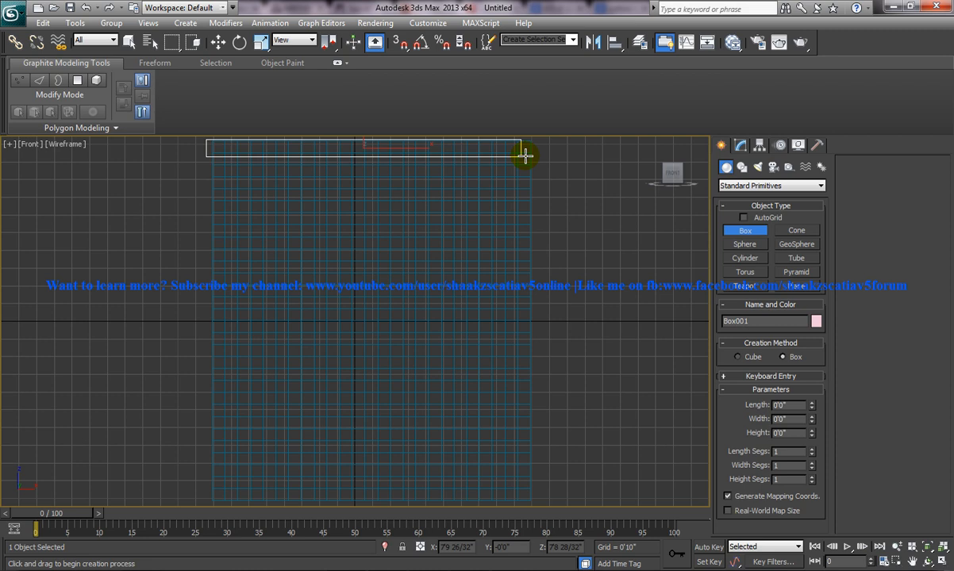
{"action": "left_click_drag", "start_coordinate": [527, 155], "coordinate": [488, 243]}
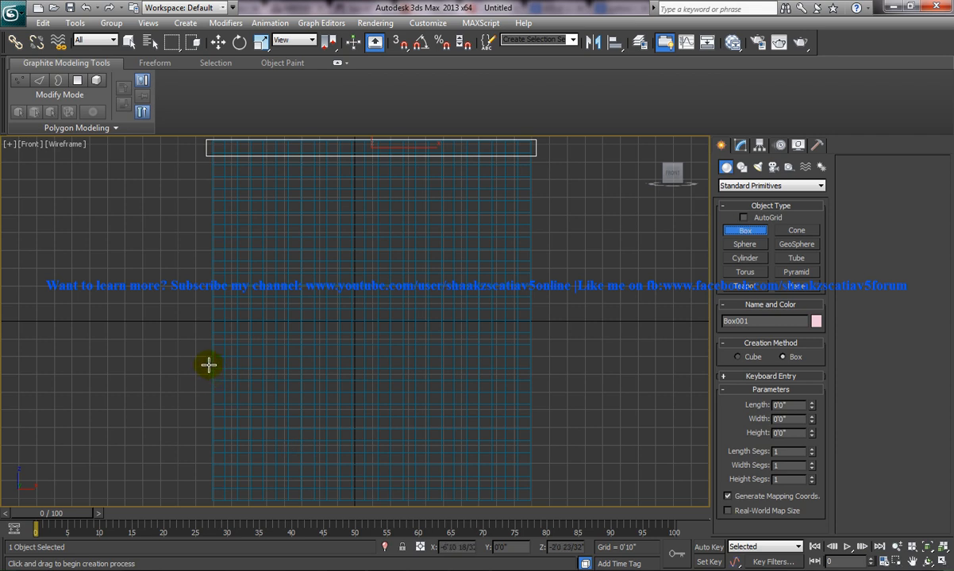
- Draw flatter Box002 across the plane's middle and thin it down
{"action": "left_click_drag", "start_coordinate": [209, 365], "coordinate": [433, 353]}
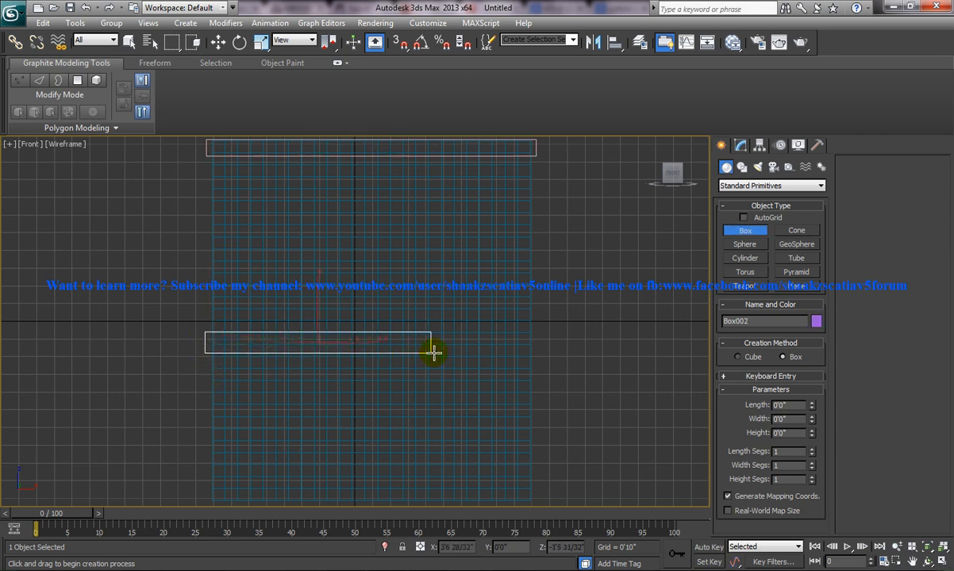
{"action": "left_click_drag", "start_coordinate": [434, 353], "coordinate": [364, 335]}
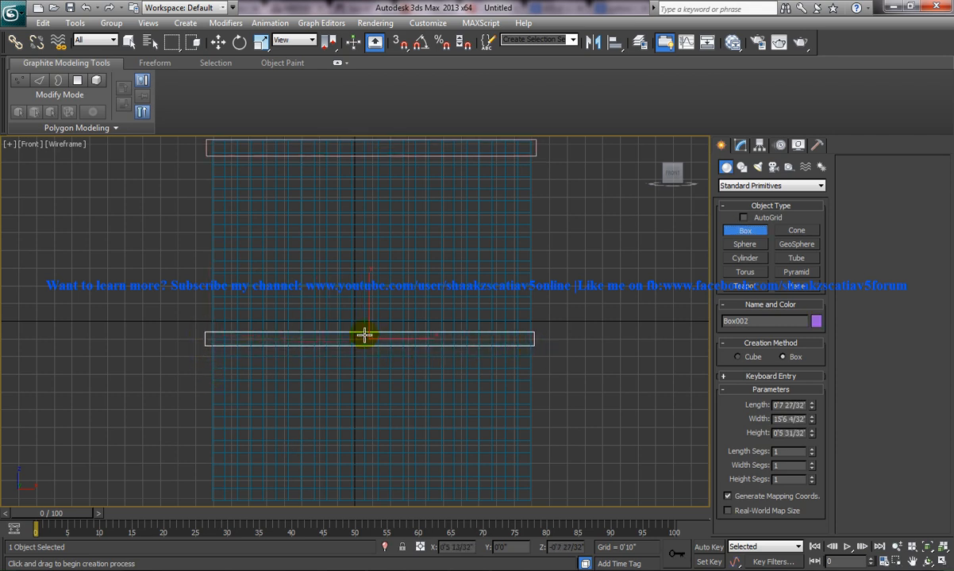
{"action": "left_click_drag", "start_coordinate": [364, 335], "coordinate": [440, 380]}
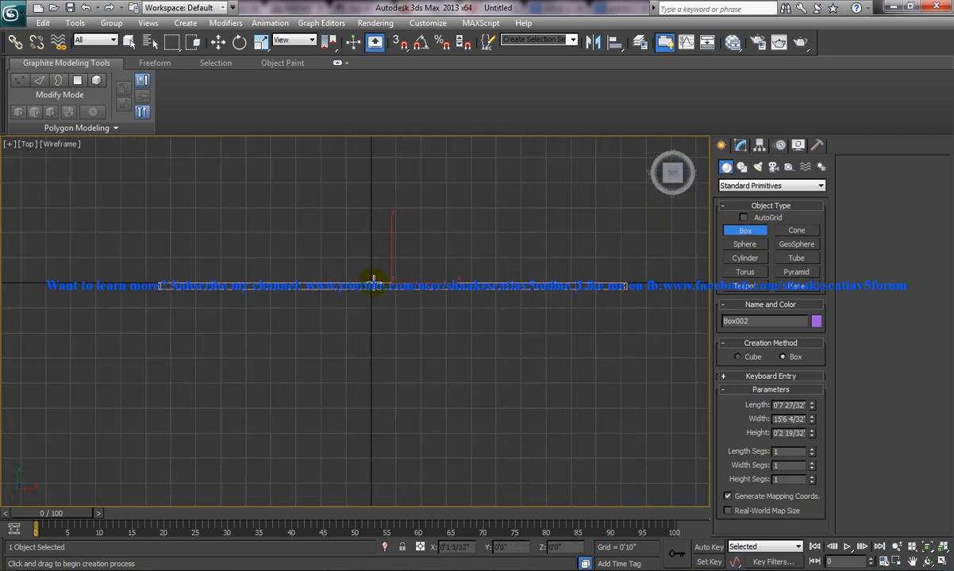
- Align Box001 in depth so the rod passes through the curtain's top, then view from the front
{"action": "left_click_drag", "start_coordinate": [373, 279], "coordinate": [185, 308]}
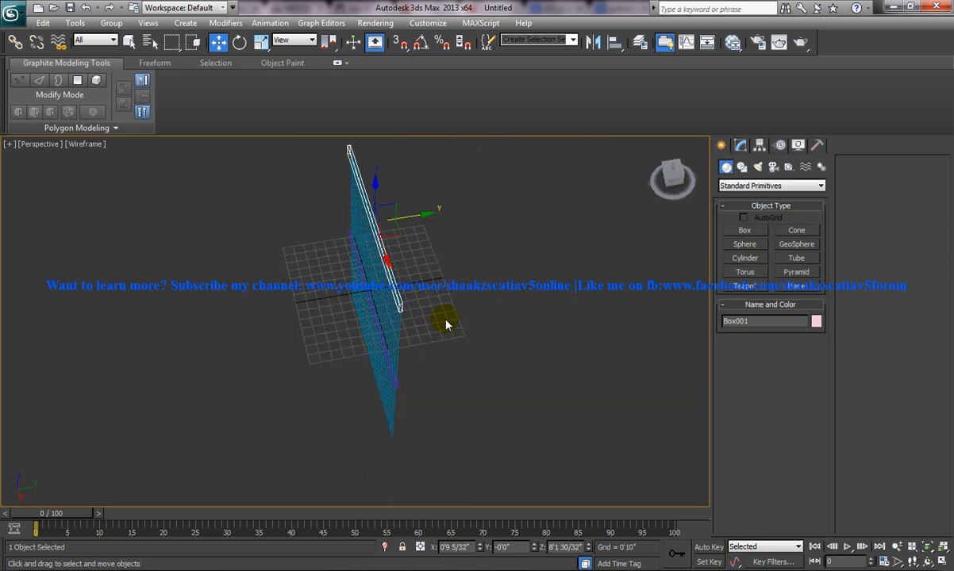
{"action": "left_click_drag", "start_coordinate": [445, 322], "coordinate": [417, 217]}
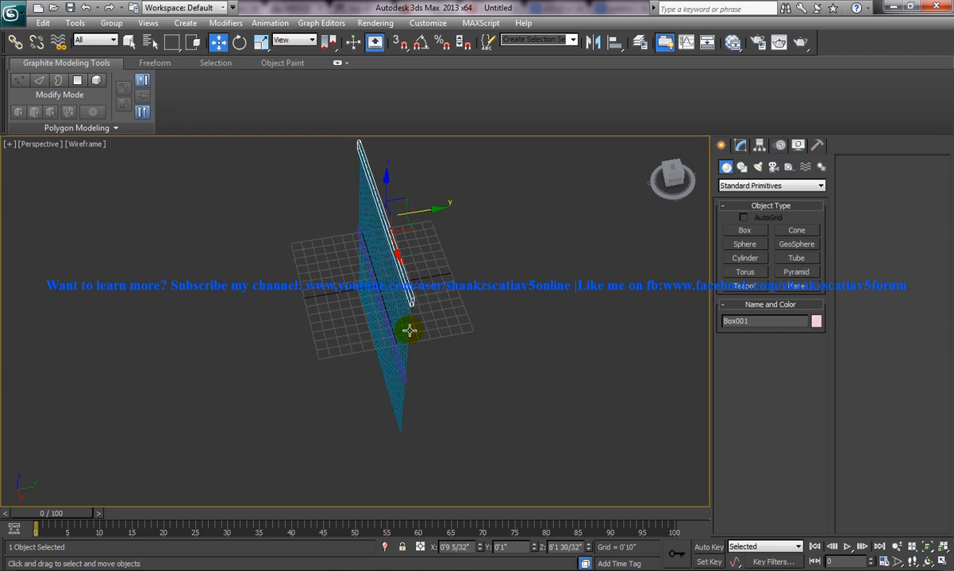
{"action": "key", "text": "f"}
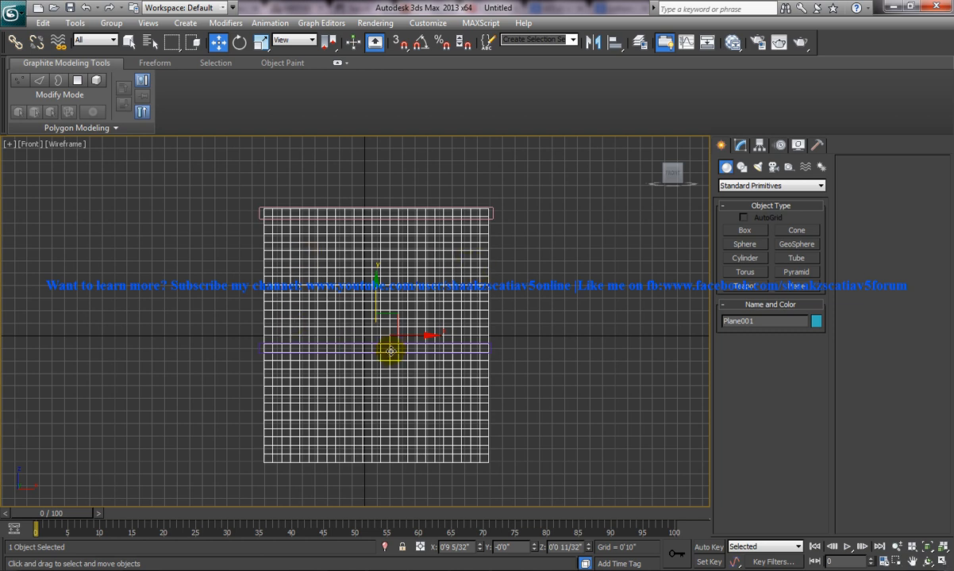
- Move Plane001 so its top edge hangs just beneath the rod box
{"action": "left_click_drag", "start_coordinate": [388, 350], "coordinate": [377, 274]}
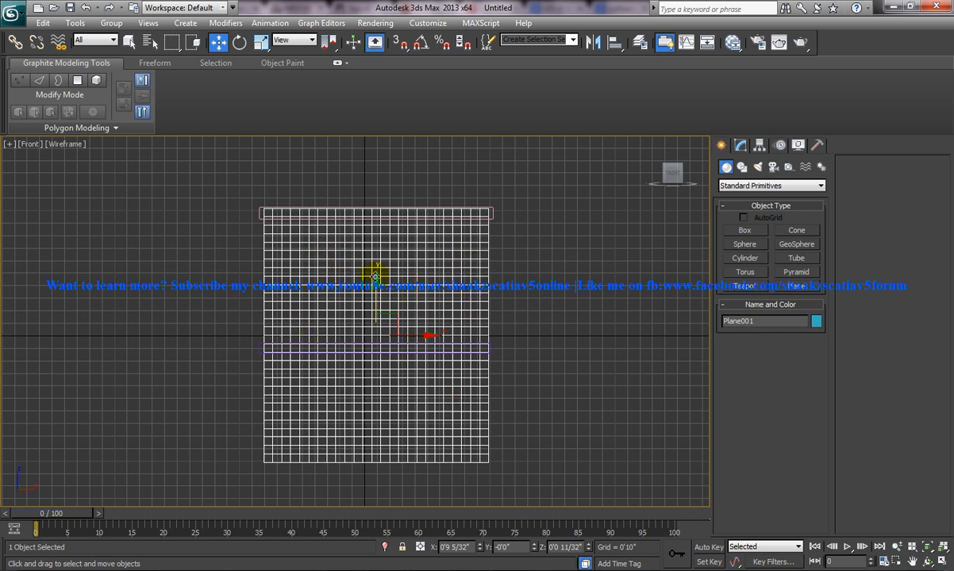
{"action": "mouse_move", "coordinate": [487, 354]}
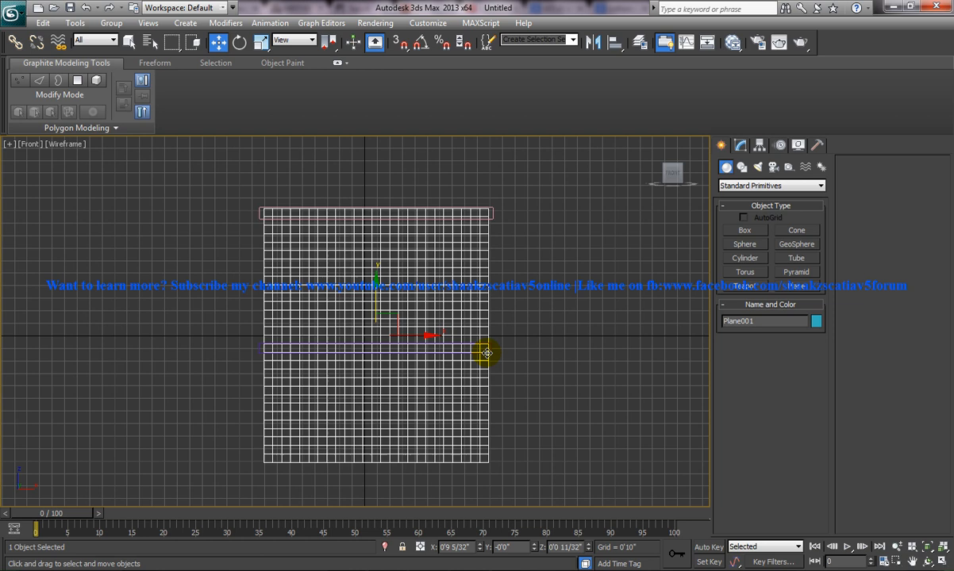
{"action": "mouse_move", "coordinate": [511, 271]}
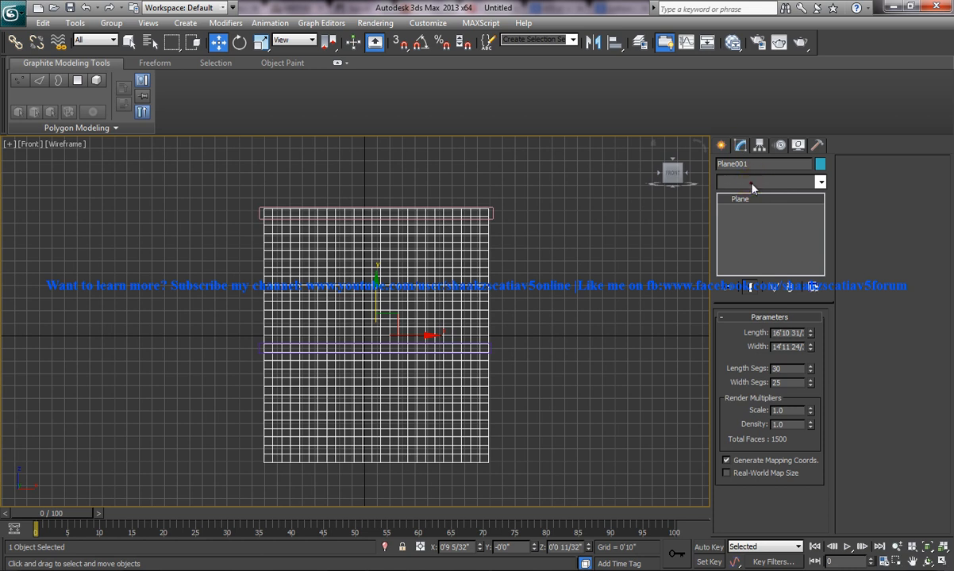
- Add a Cloth modifier to Plane001 and enter its Group sub-object level
{"action": "left_click", "coordinate": [820, 181]}
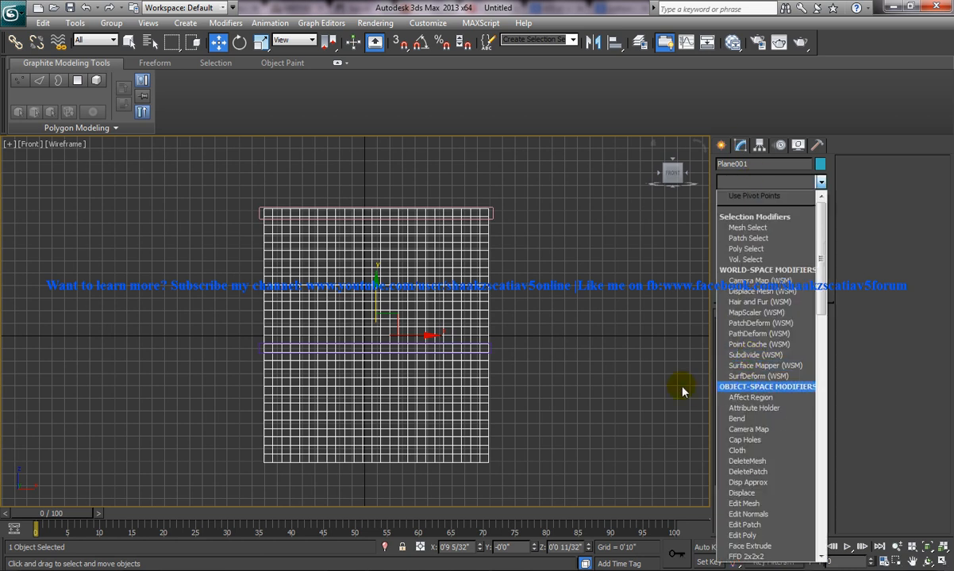
{"action": "left_click", "coordinate": [737, 450]}
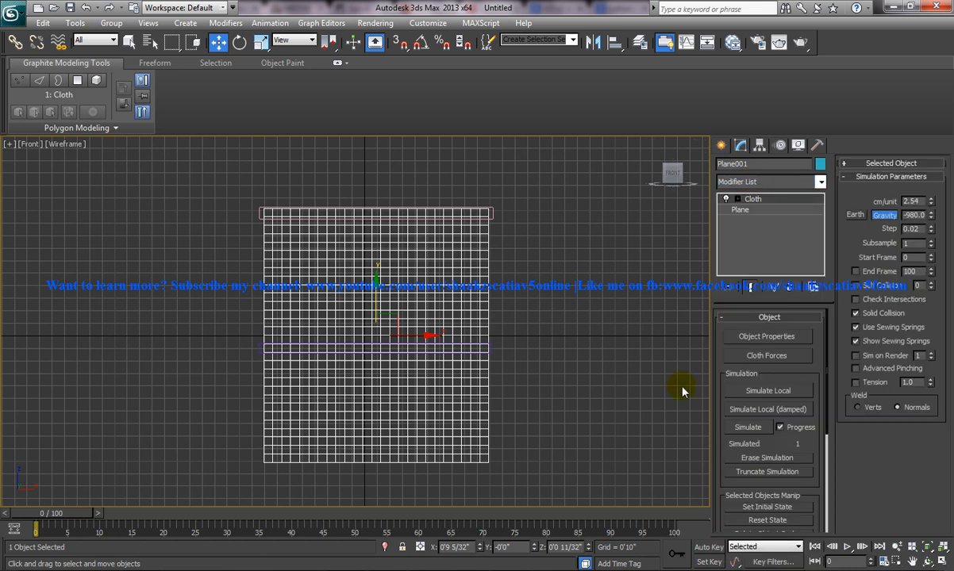
{"action": "left_click", "coordinate": [724, 198]}
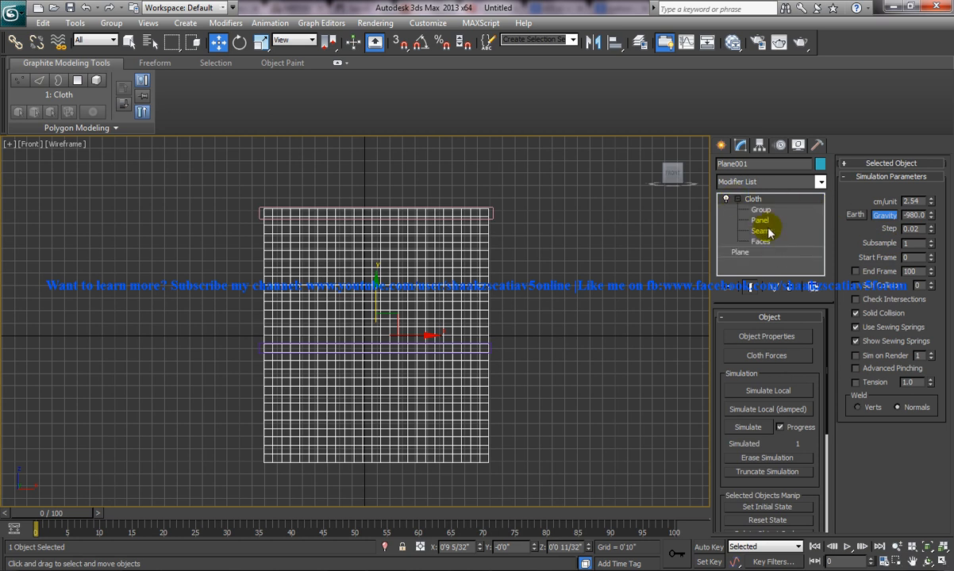
{"action": "left_click", "coordinate": [761, 209]}
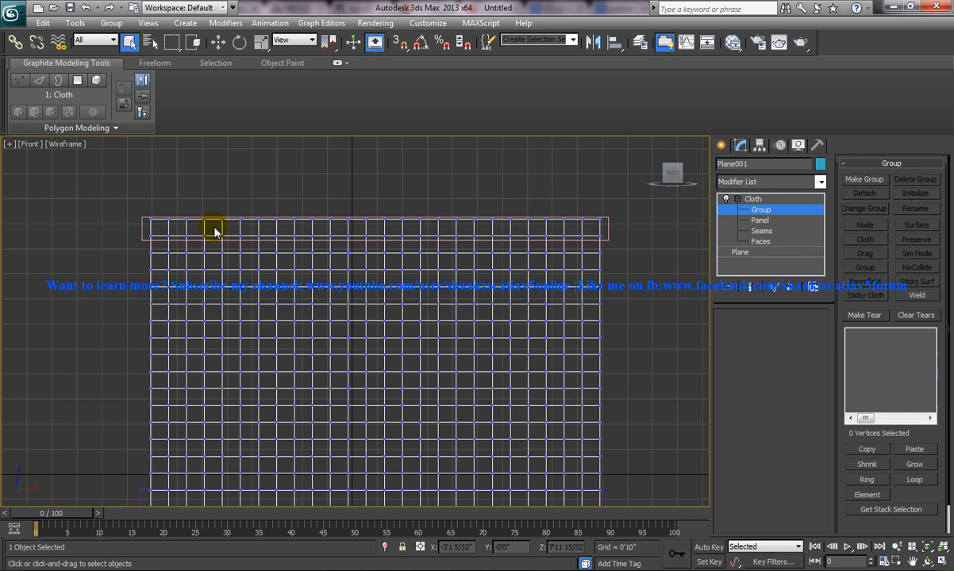
- Make a group 'top' from the top vertex row and pin it as a Node to Box001
{"action": "left_click", "coordinate": [863, 179]}
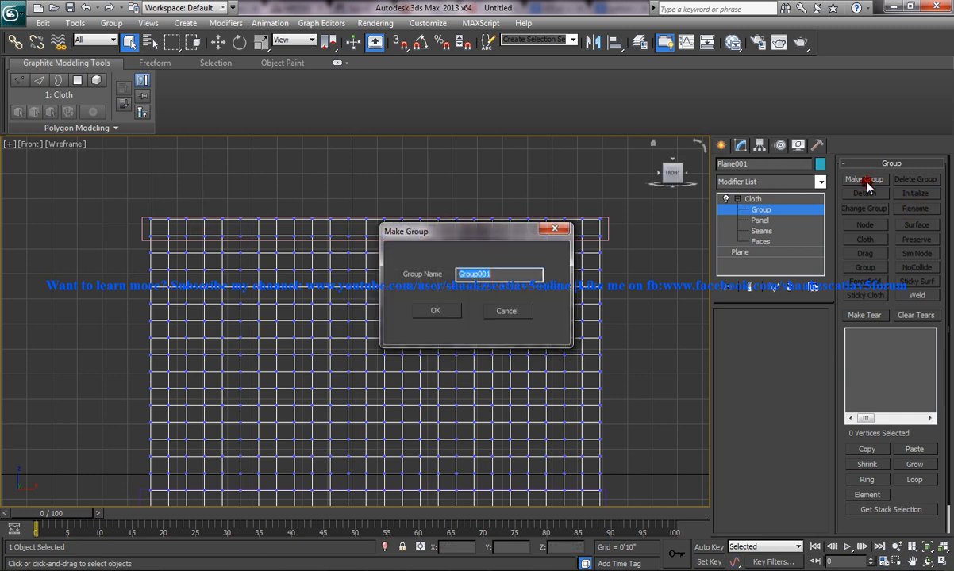
{"action": "left_click", "coordinate": [435, 311]}
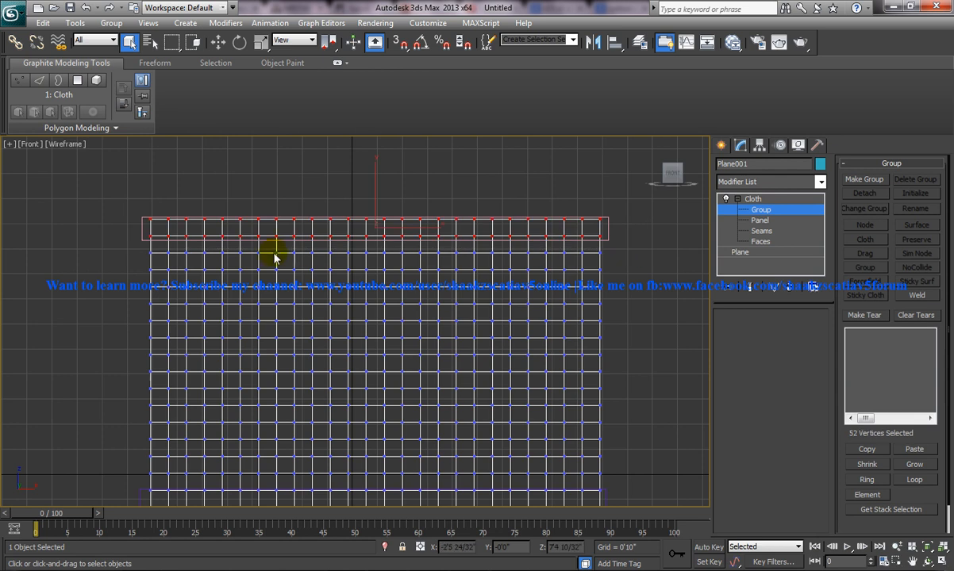
{"action": "left_click", "coordinate": [864, 179]}
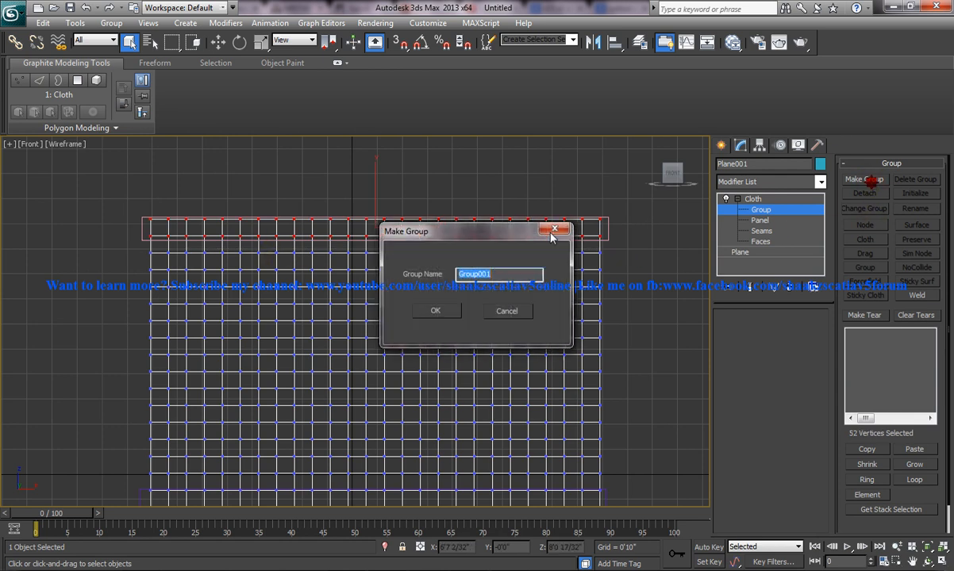
{"action": "left_click", "coordinate": [435, 310]}
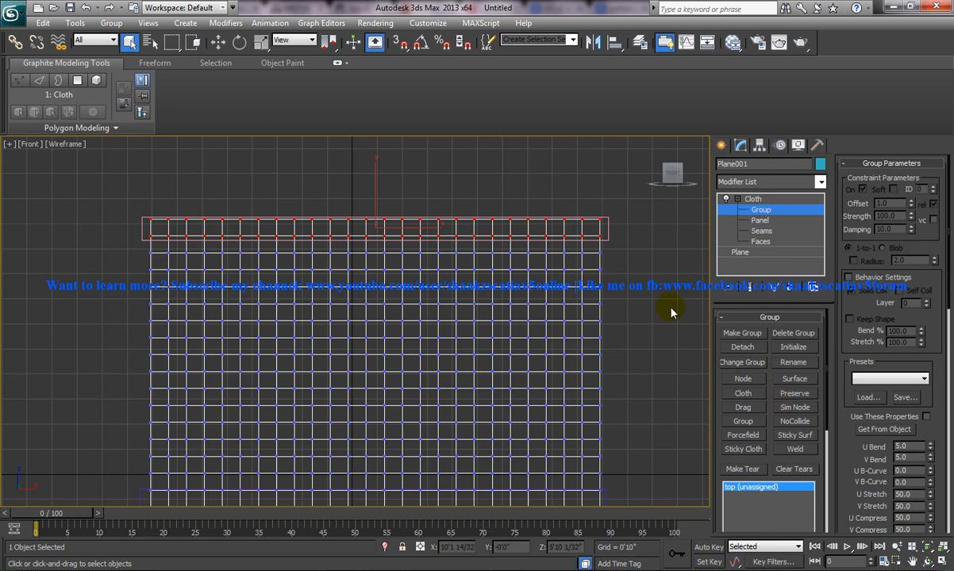
{"action": "left_click", "coordinate": [742, 378]}
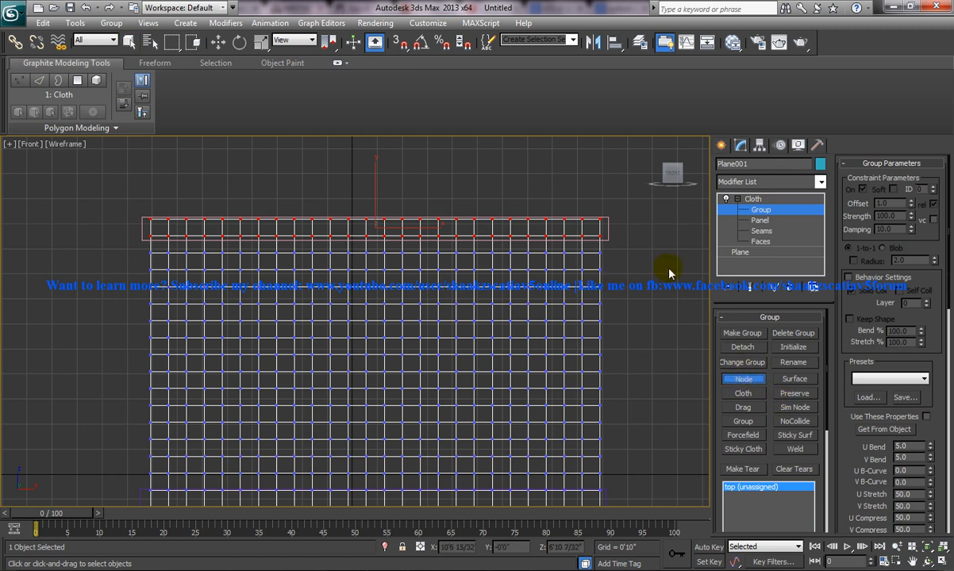
{"action": "mouse_move", "coordinate": [647, 304]}
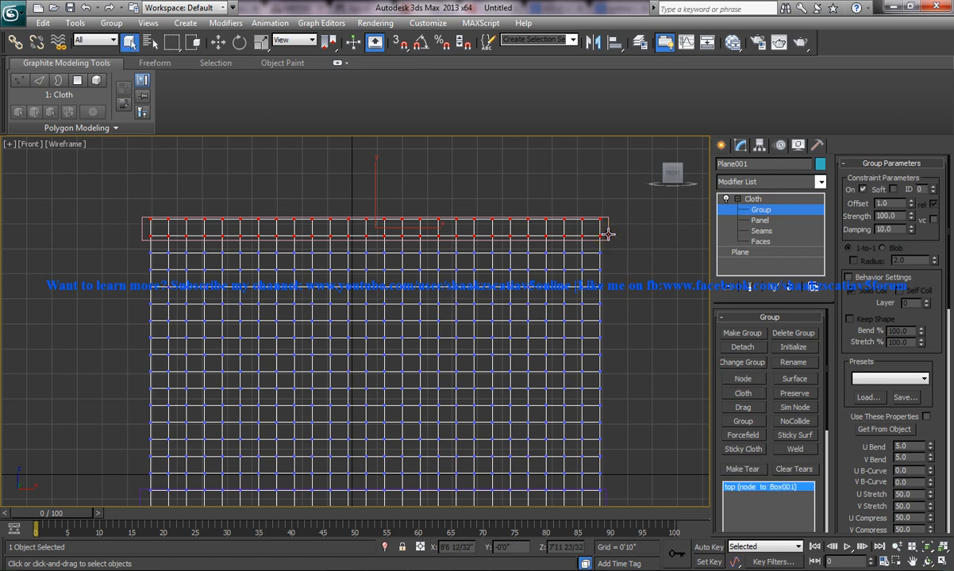
{"action": "left_click", "coordinate": [766, 487]}
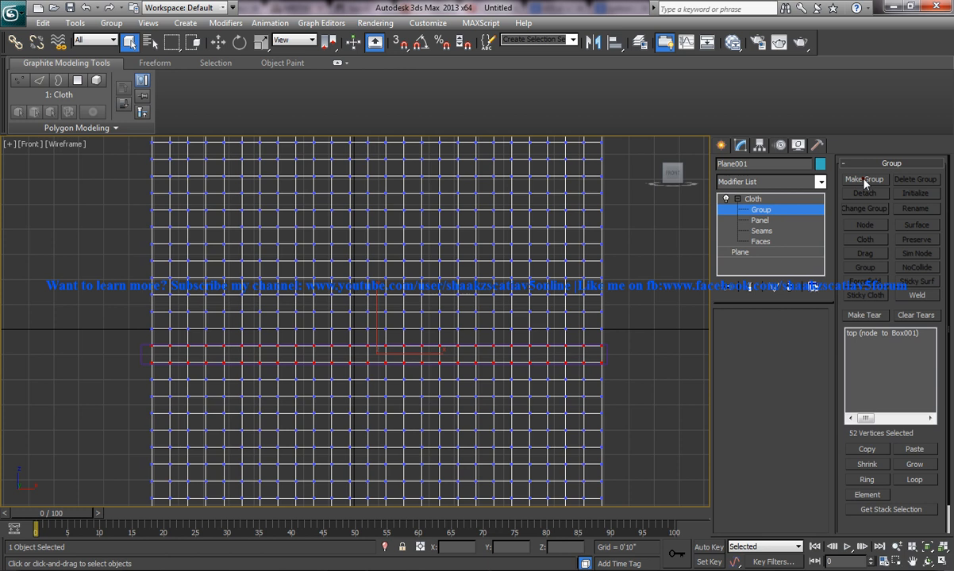
- Make a group 'middle' from the middle vertex row and attach it as a Node
{"action": "left_click", "coordinate": [864, 178]}
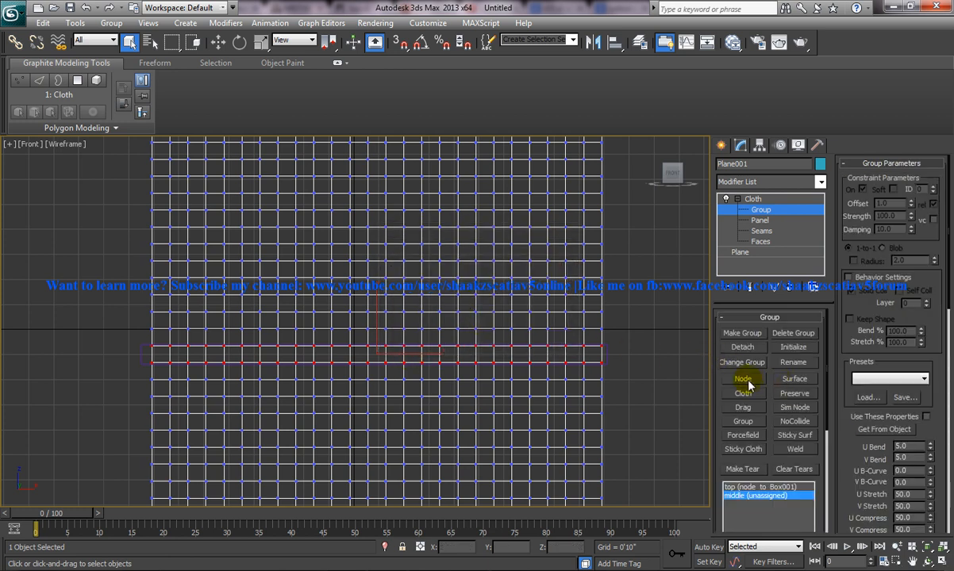
{"action": "left_click", "coordinate": [743, 378]}
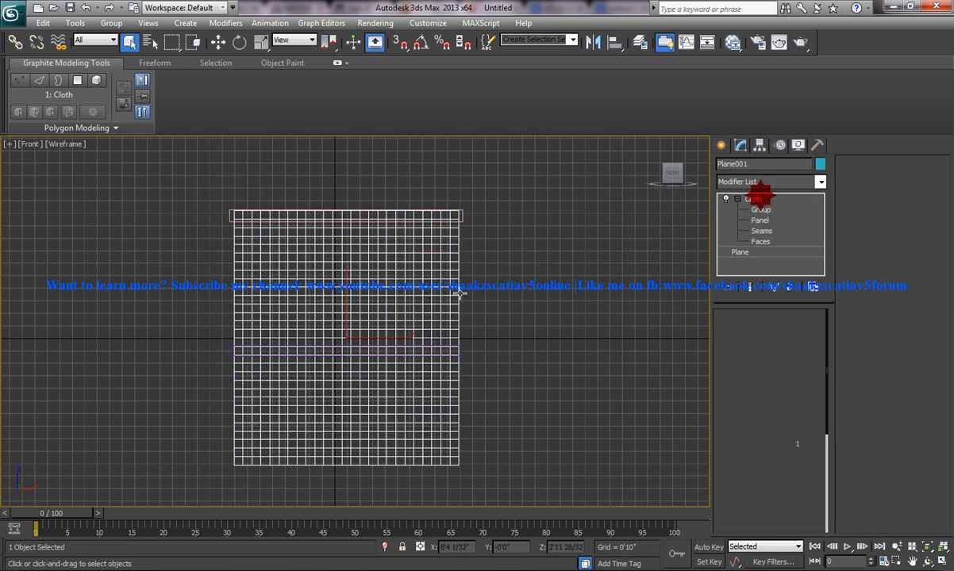
- In Cloth Object Properties set Plane001 to Cloth and choose a fabric preset
{"action": "left_click", "coordinate": [752, 199]}
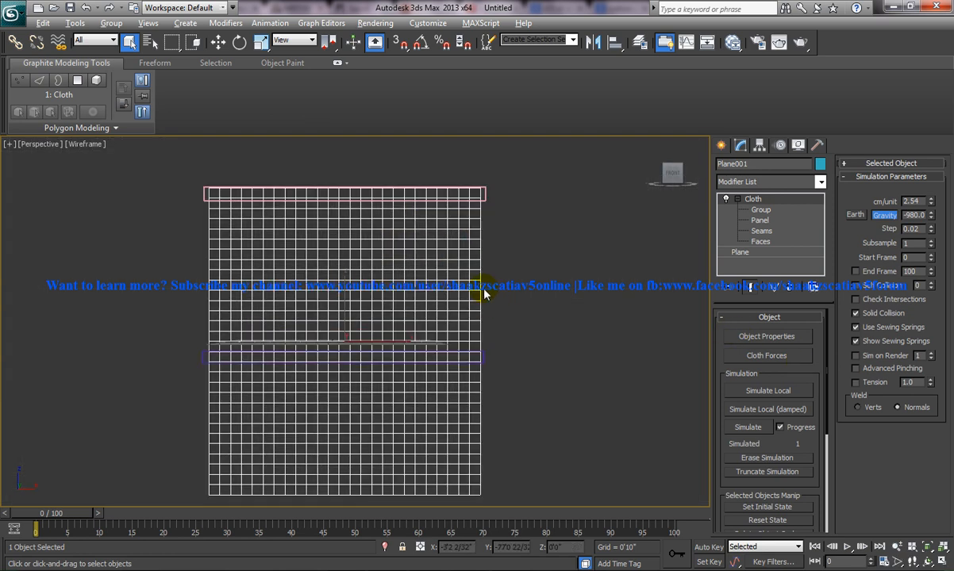
{"action": "left_click_drag", "start_coordinate": [484, 294], "coordinate": [468, 335]}
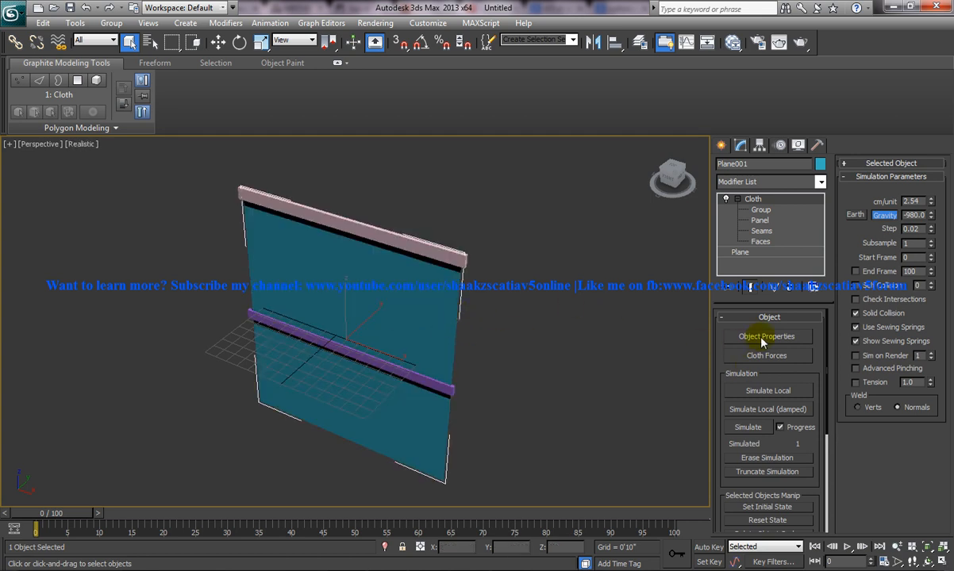
{"action": "left_click", "coordinate": [766, 336]}
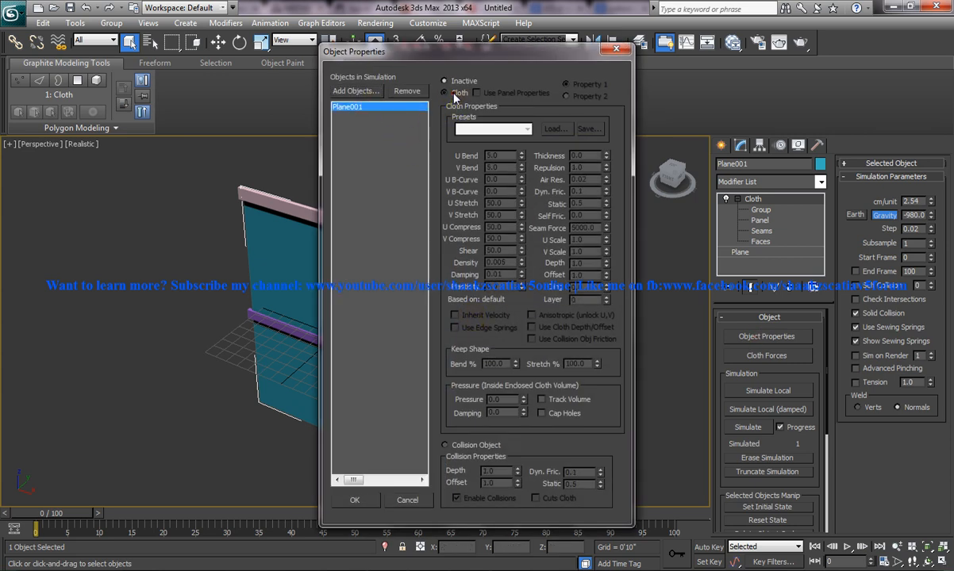
{"action": "left_click", "coordinate": [526, 128]}
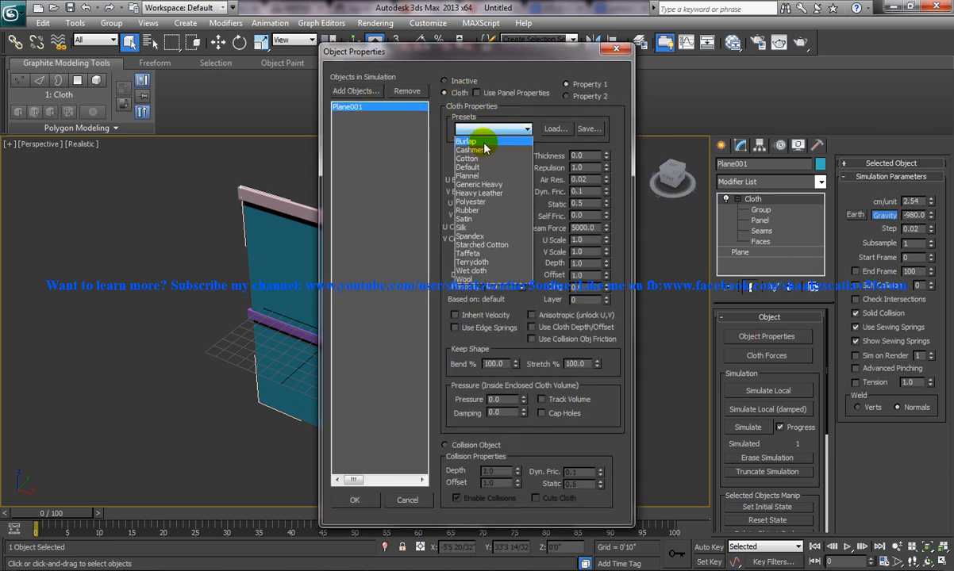
{"action": "left_click", "coordinate": [466, 149]}
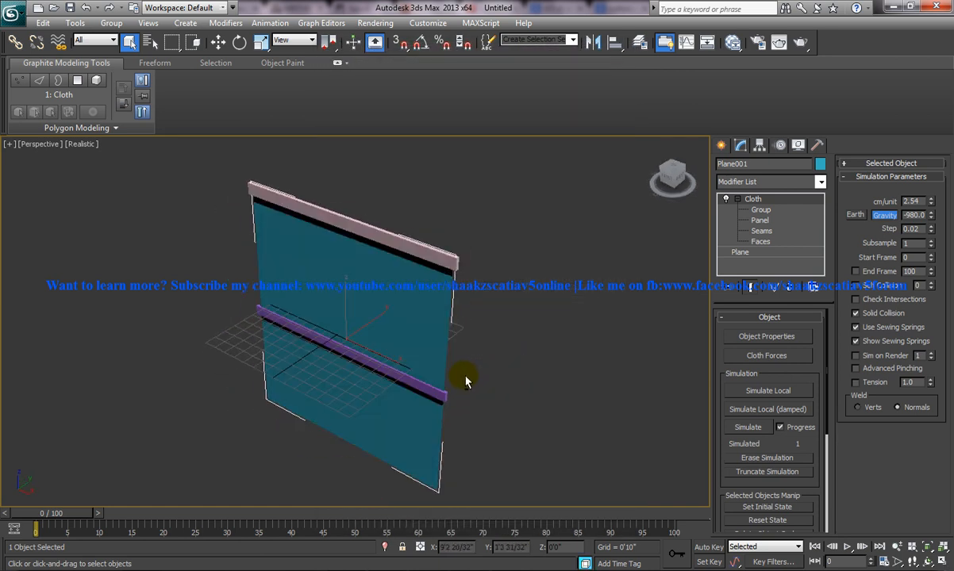
- Start Simulate Local on Plane001's Cloth modifier and view the sagging curtain from the front
{"action": "left_click", "coordinate": [767, 409]}
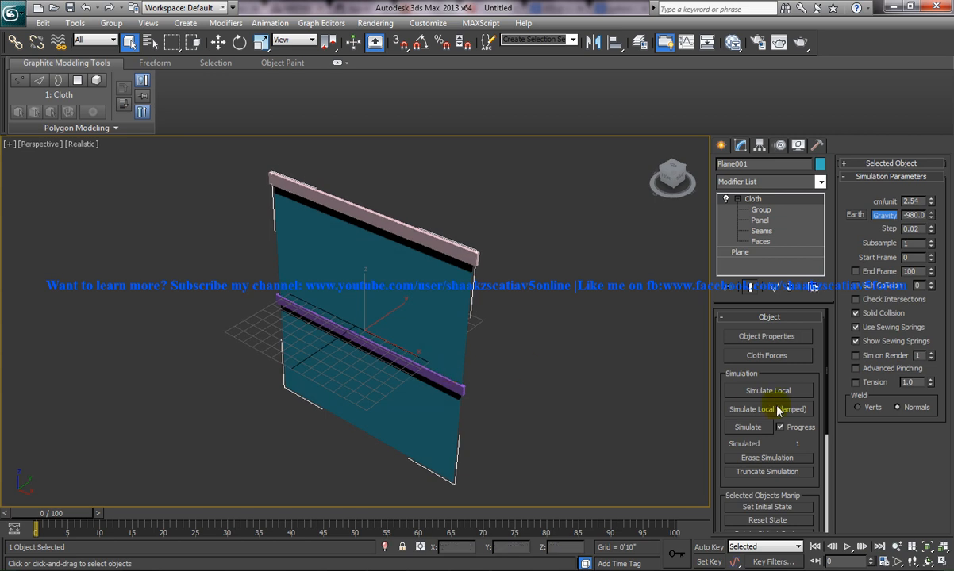
{"action": "left_click", "coordinate": [767, 391]}
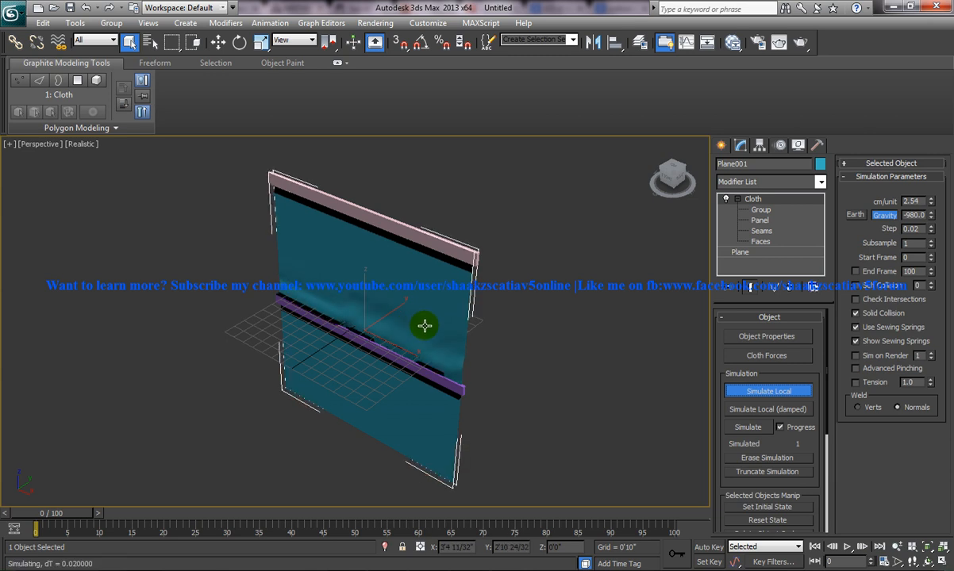
{"action": "key", "text": "f"}
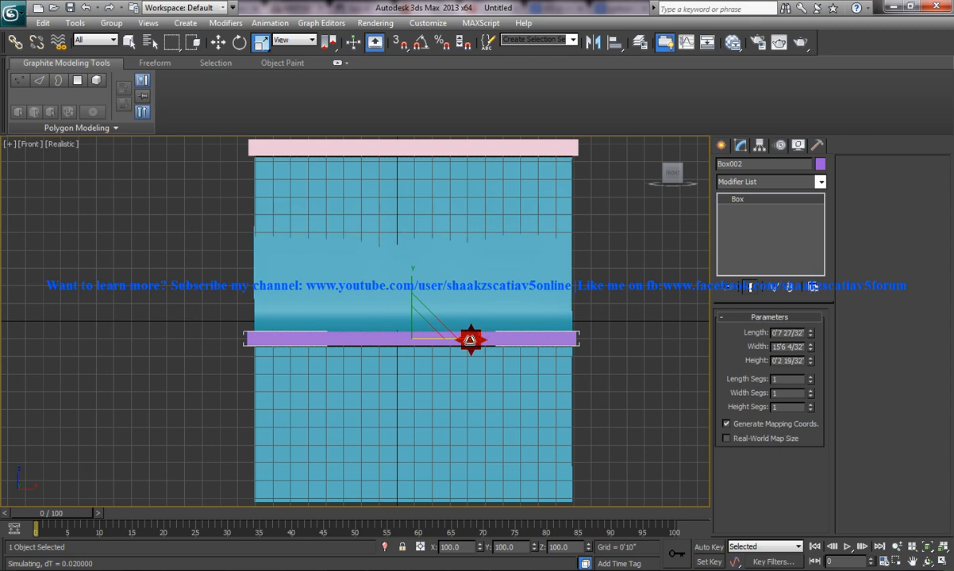
- Scale down the middle box and top rod widths so the cloth gathers and ties at the middle
{"action": "left_click_drag", "start_coordinate": [471, 339], "coordinate": [446, 340]}
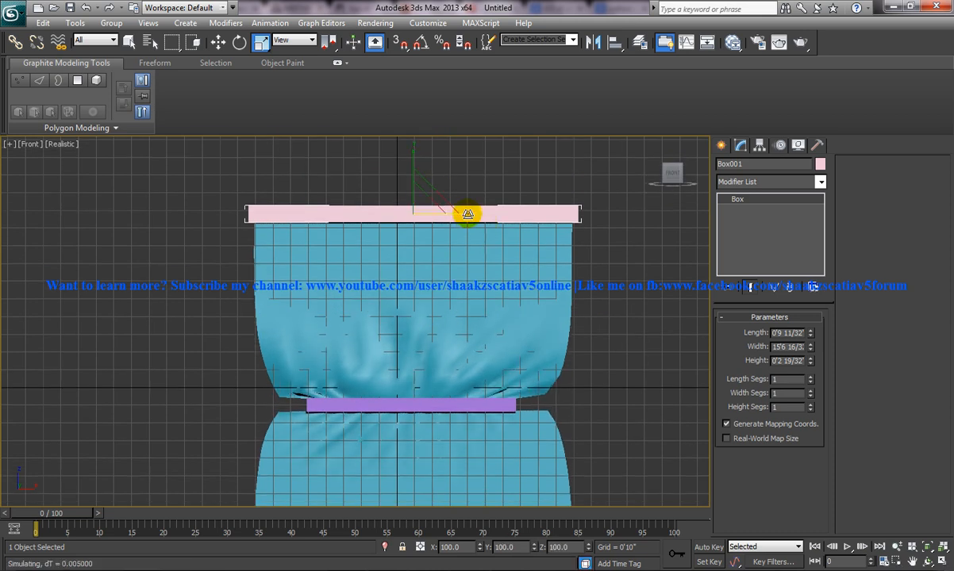
{"action": "left_click_drag", "start_coordinate": [468, 215], "coordinate": [425, 222]}
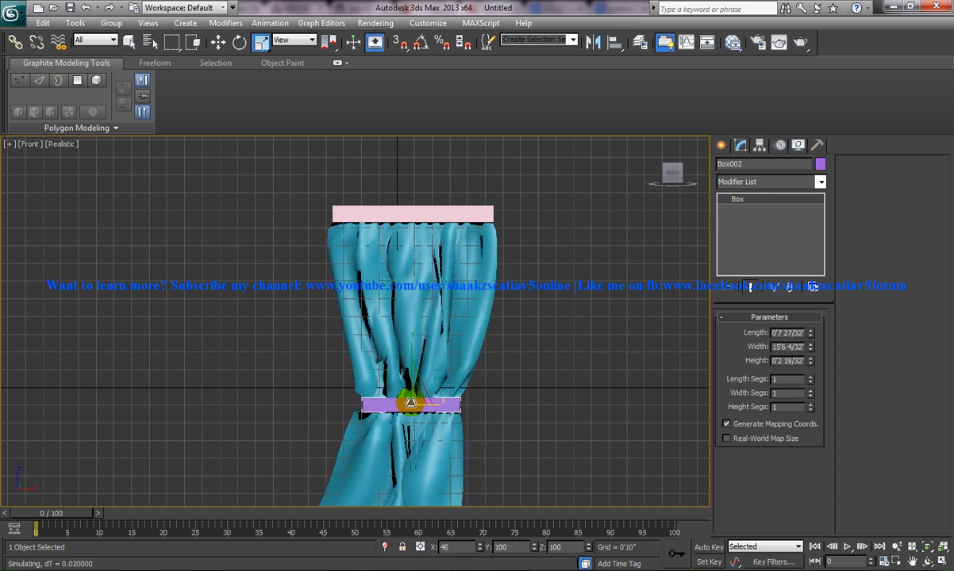
{"action": "left_click_drag", "start_coordinate": [412, 403], "coordinate": [426, 409]}
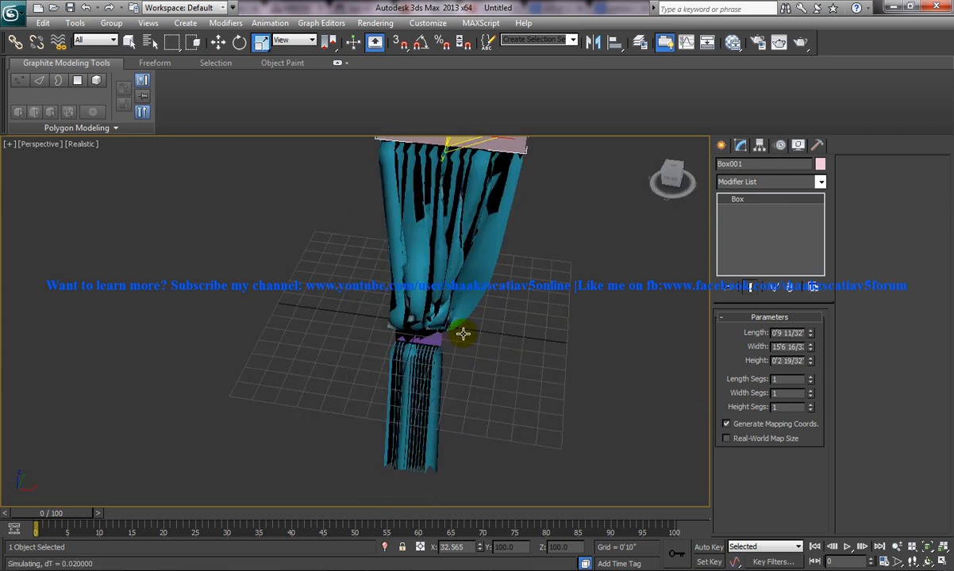
{"action": "left_click_drag", "start_coordinate": [463, 333], "coordinate": [443, 331]}
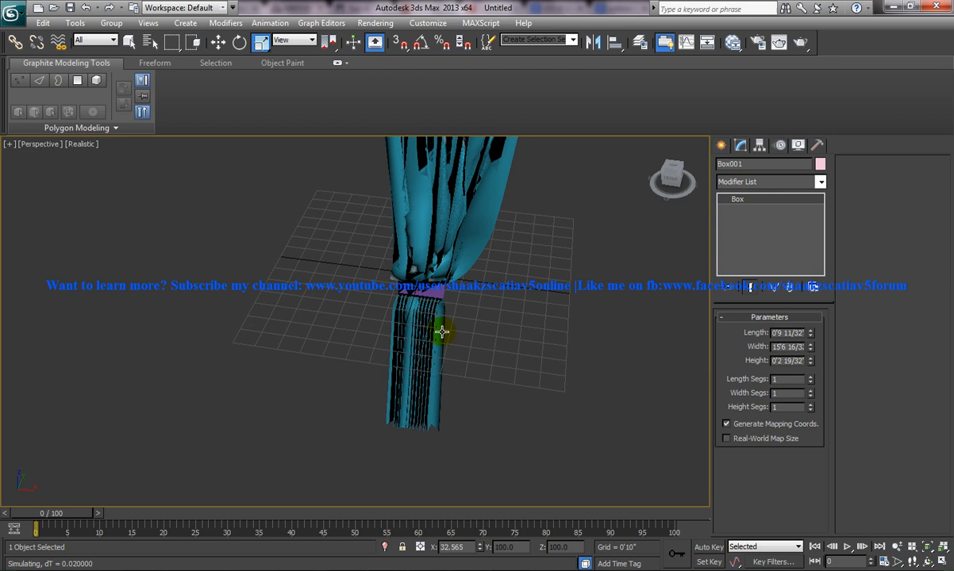